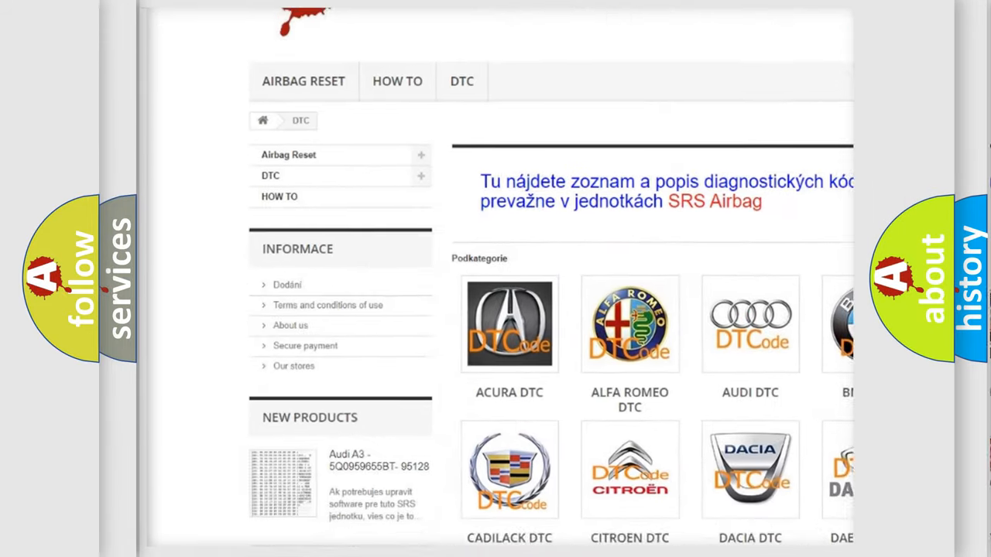
pyautogui.scroll(-3)
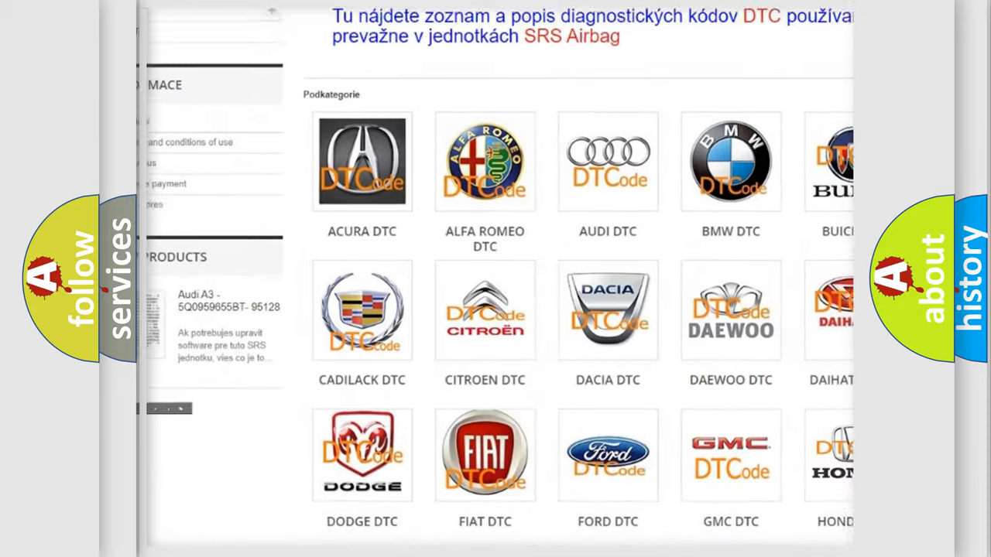
pyautogui.scroll(-3)
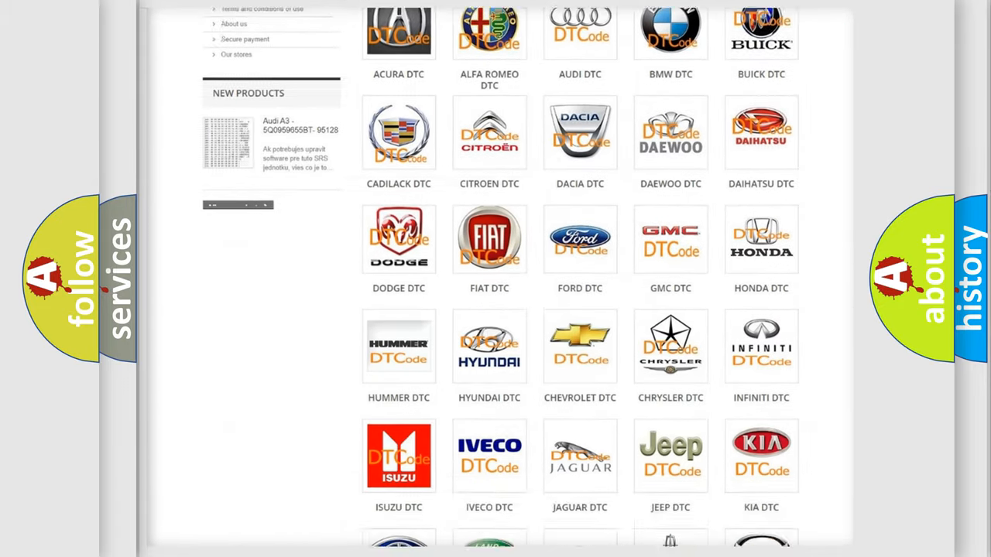
pyautogui.scroll(-3)
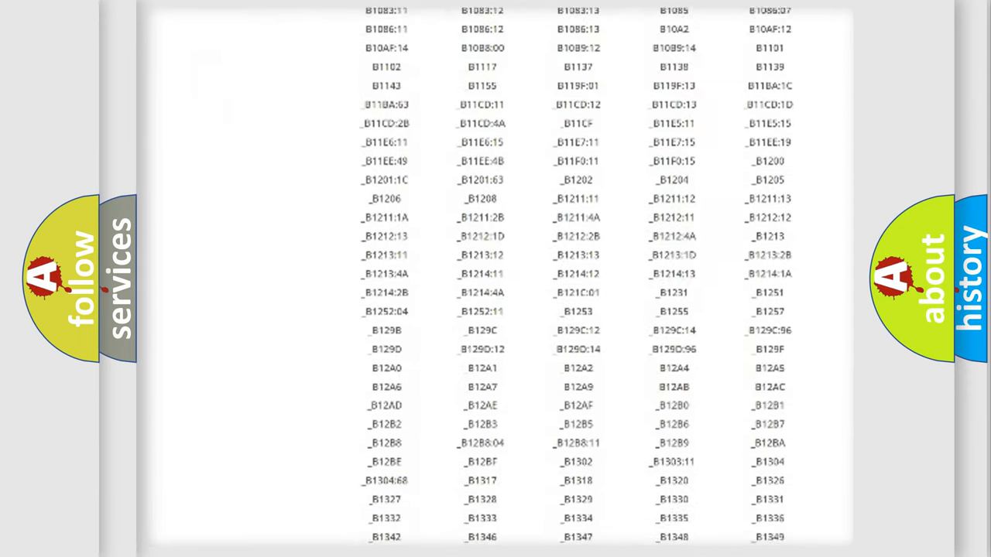
pyautogui.scroll(-3)
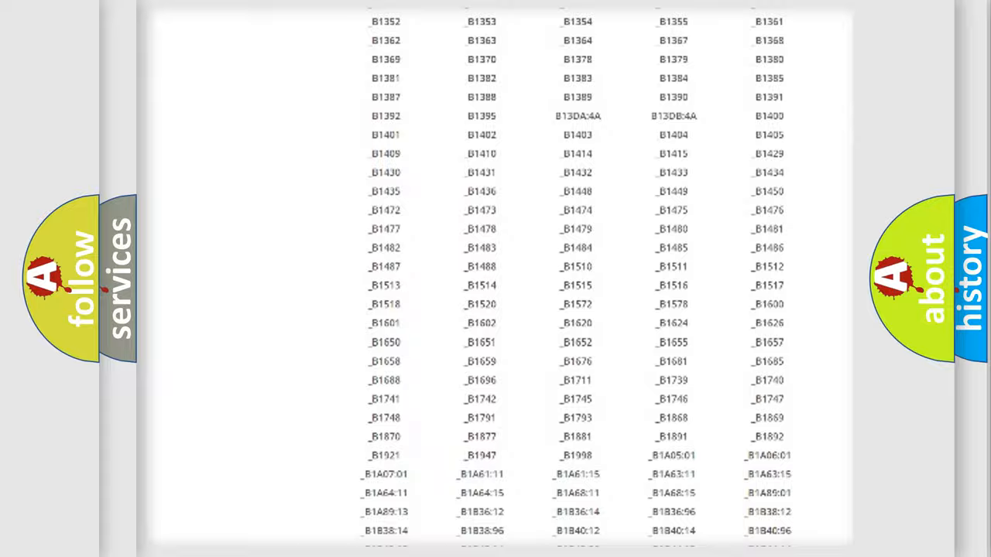